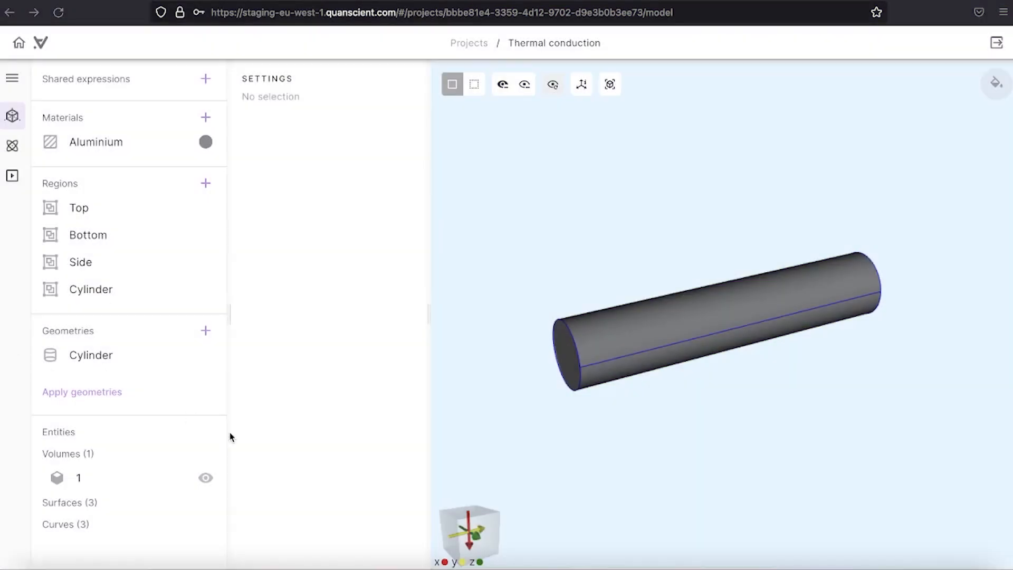
mouse_move(546, 385)
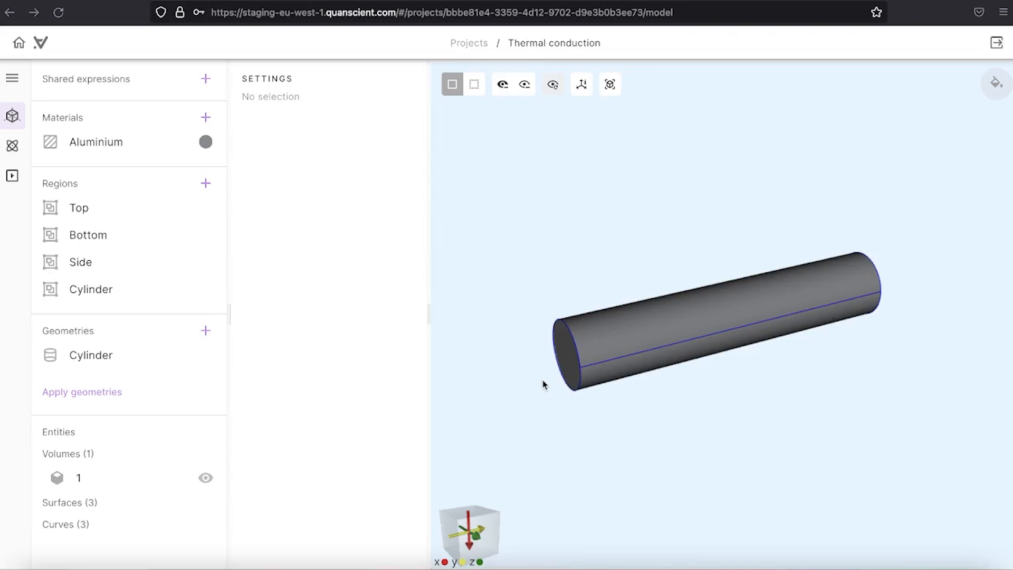
mouse_move(592, 253)
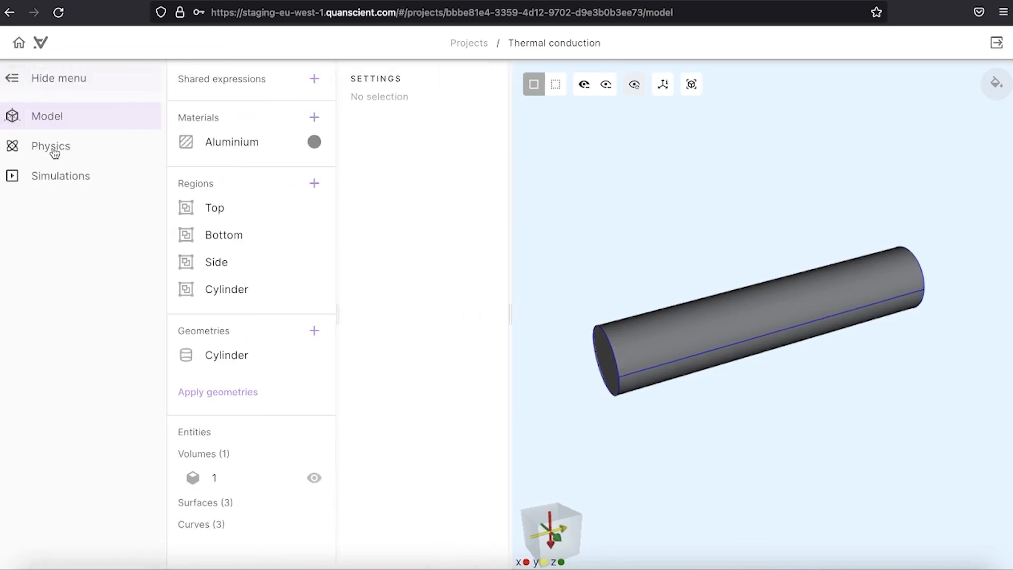
Step: Add Heat transfer physics from the Physics section and target it at the Cylinder volume
click(51, 146)
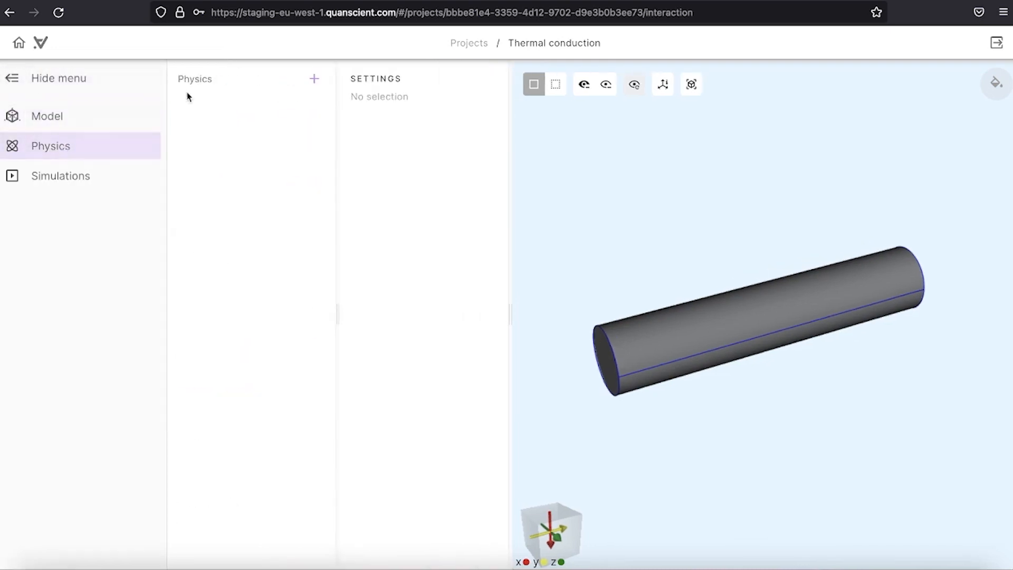
click(313, 78)
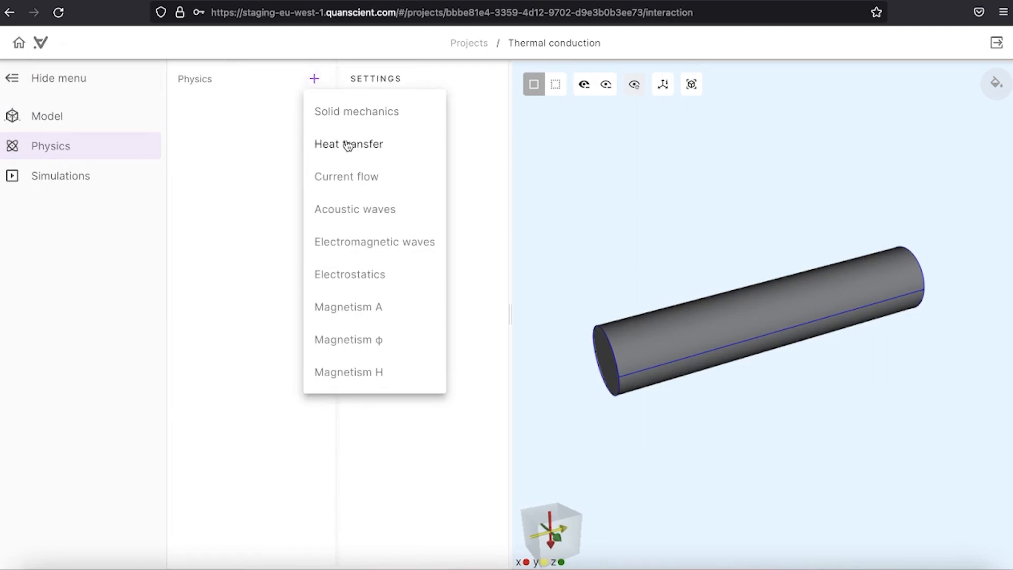
click(348, 143)
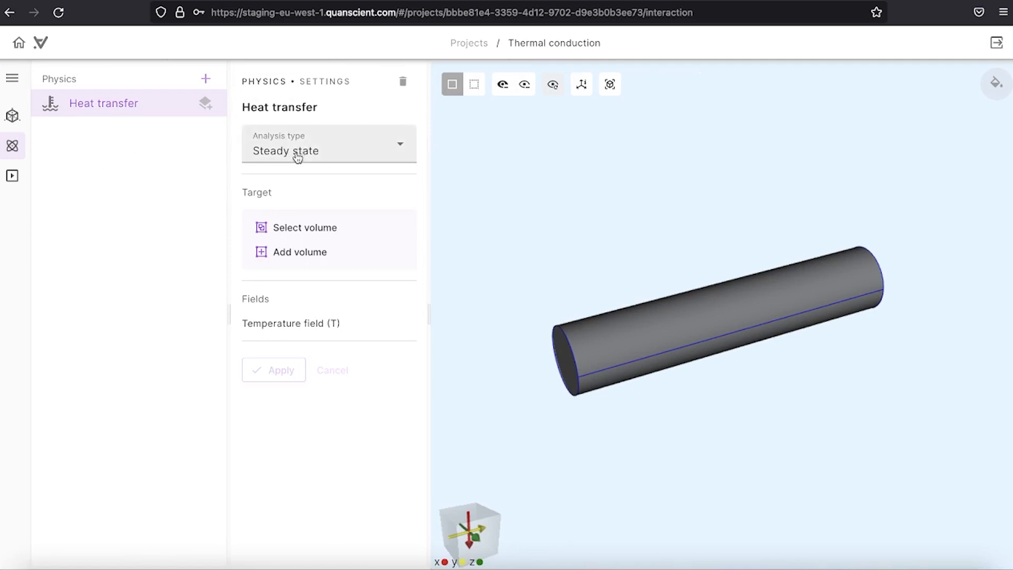
mouse_move(320, 155)
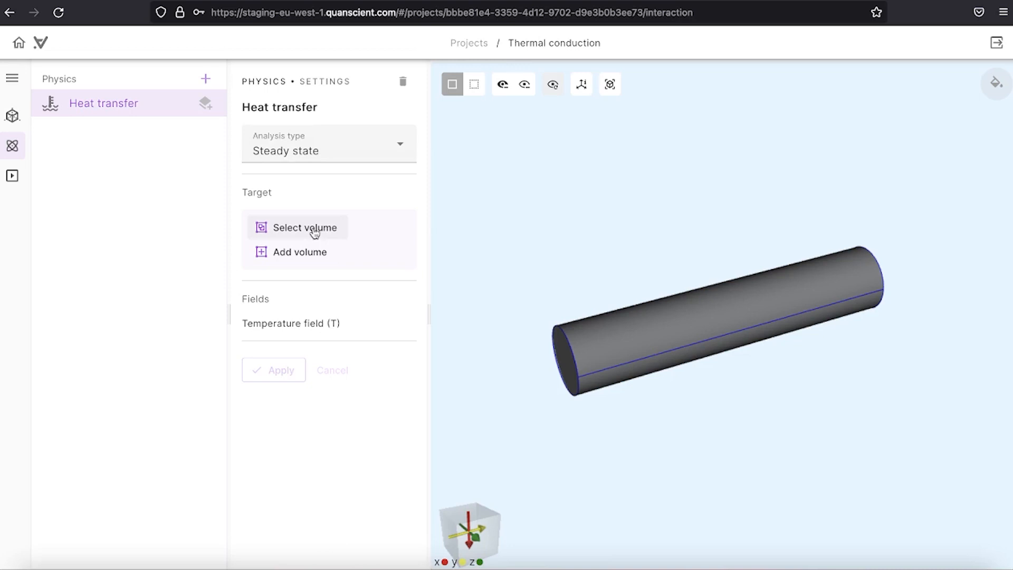
click(305, 227)
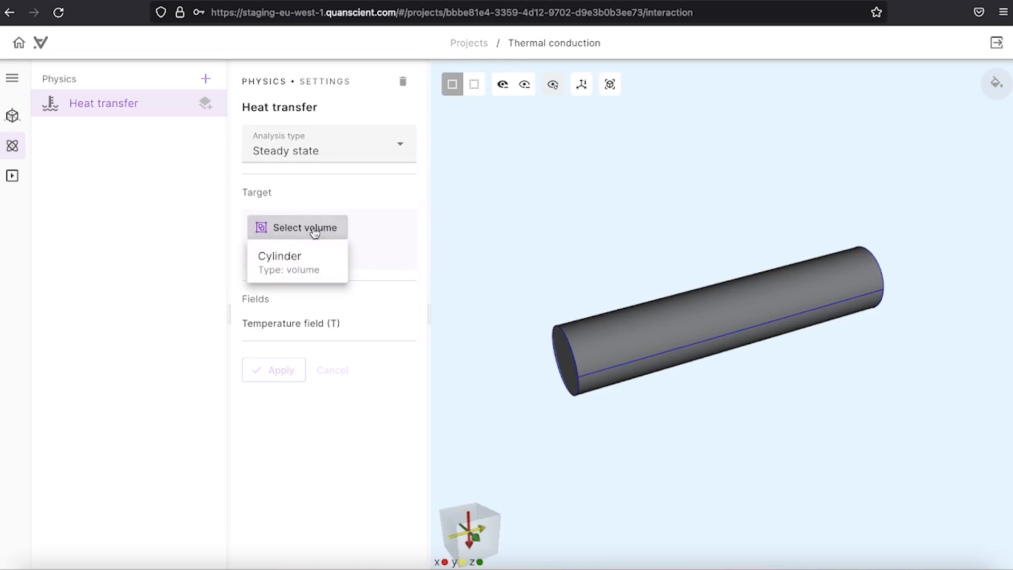
click(279, 260)
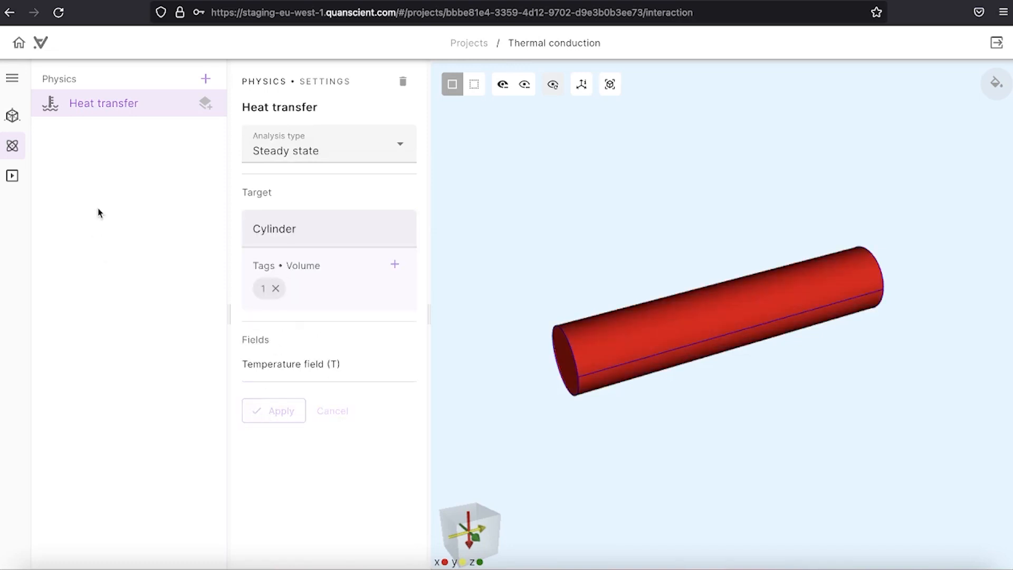
Step: Add a Constraint interaction fixing the Top surface at 1000 K and apply it
click(204, 104)
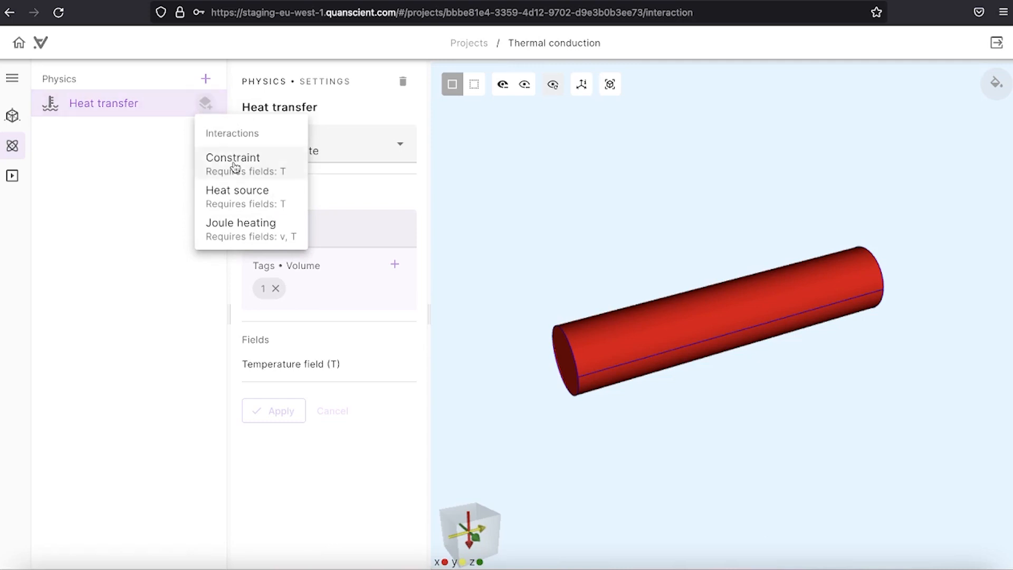
mouse_move(223, 231)
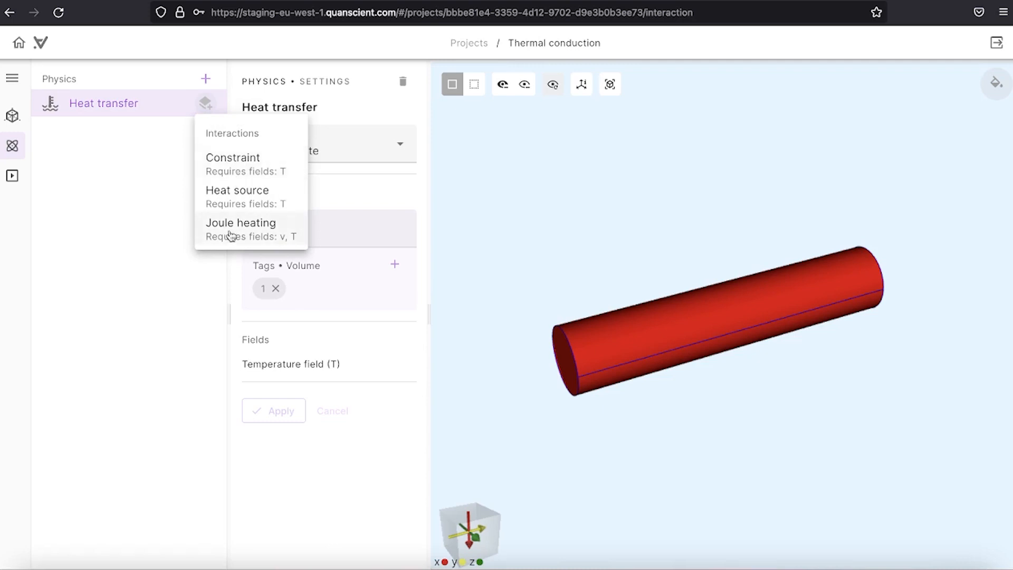
click(232, 158)
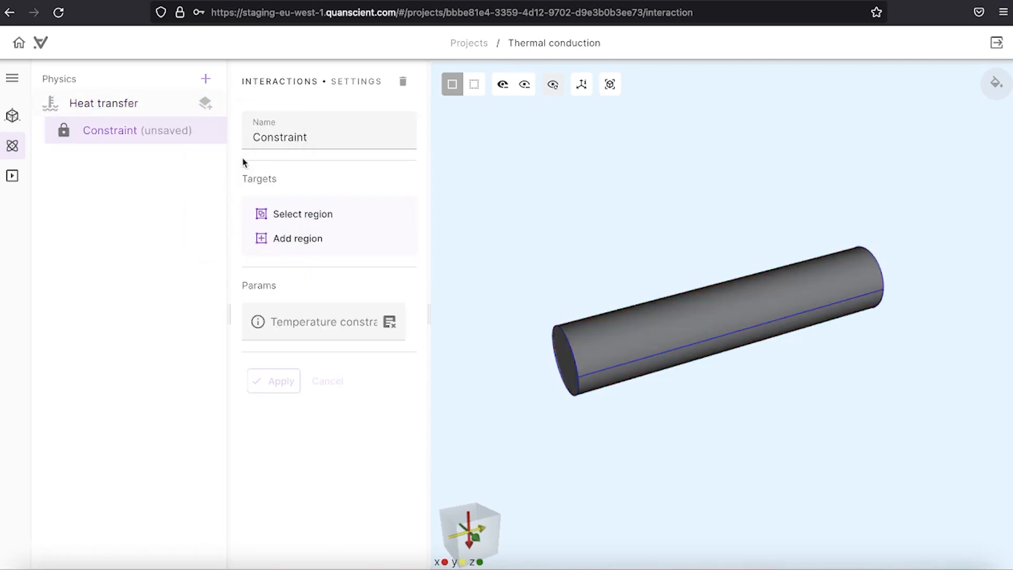
mouse_move(169, 202)
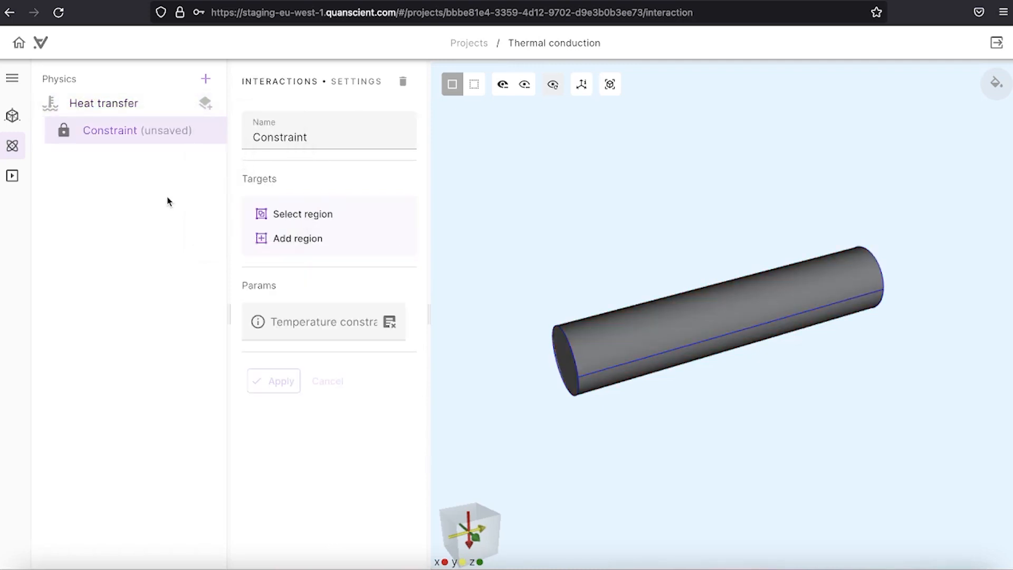
click(302, 214)
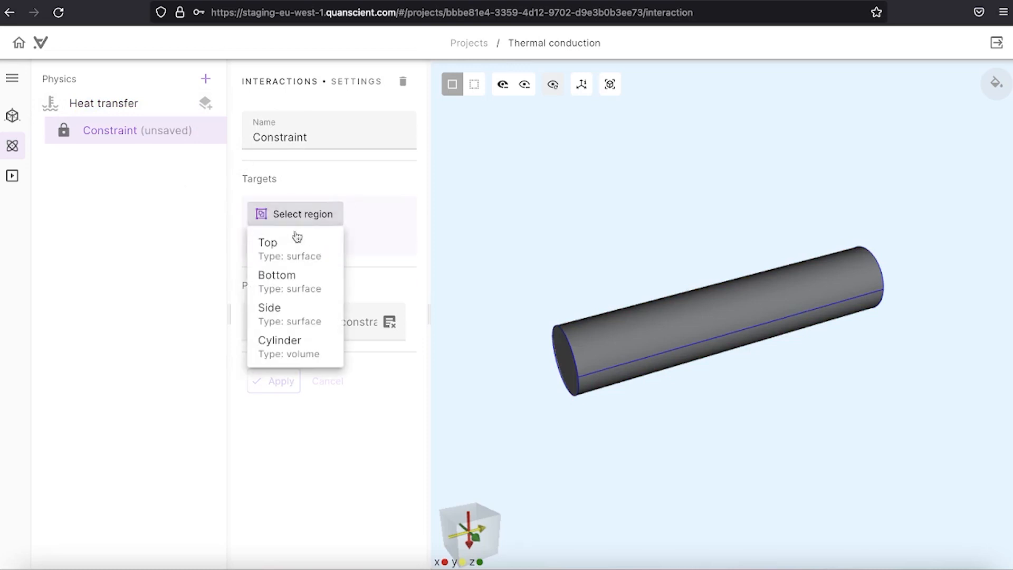
click(267, 243)
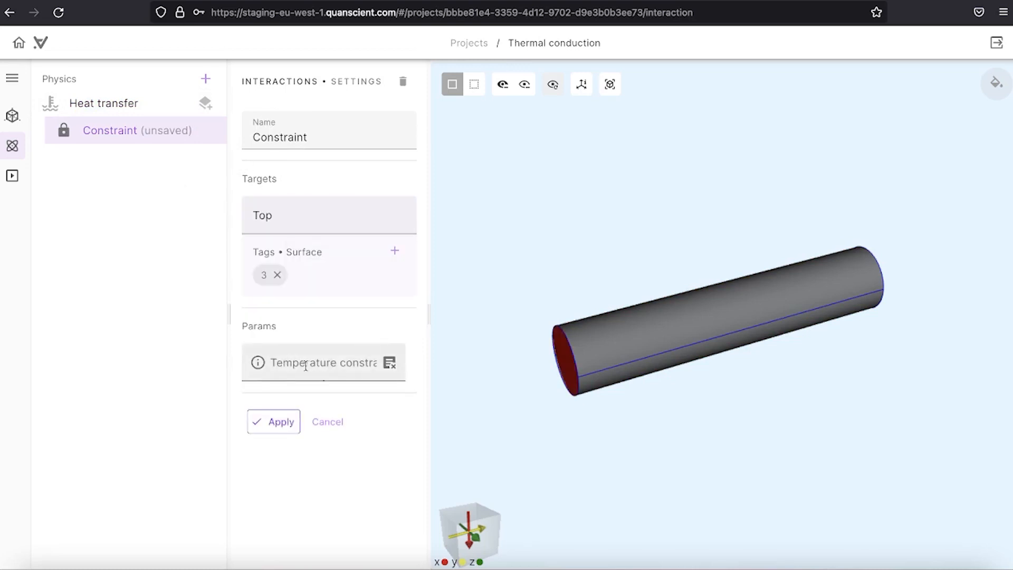
text(1000)
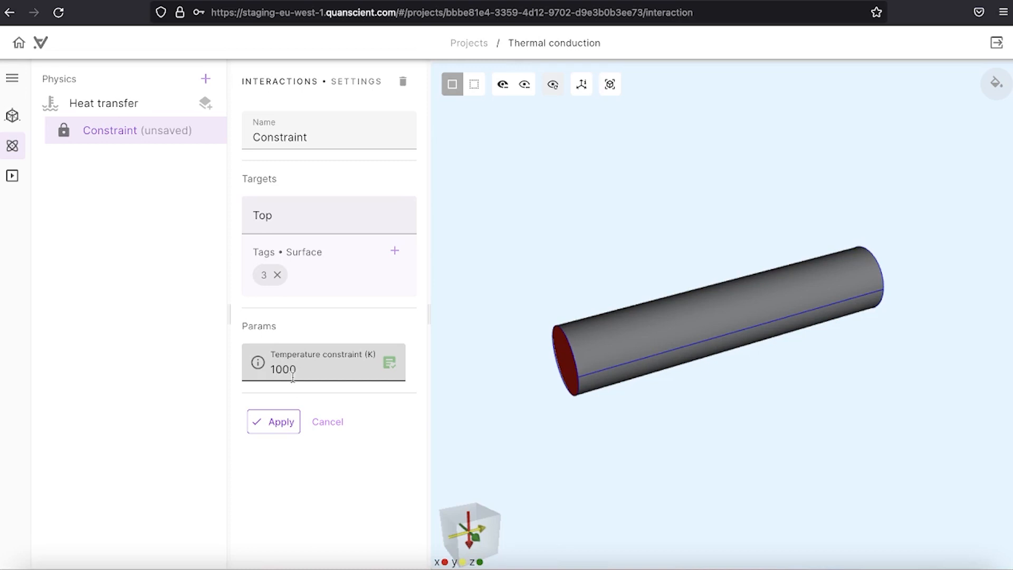
click(273, 422)
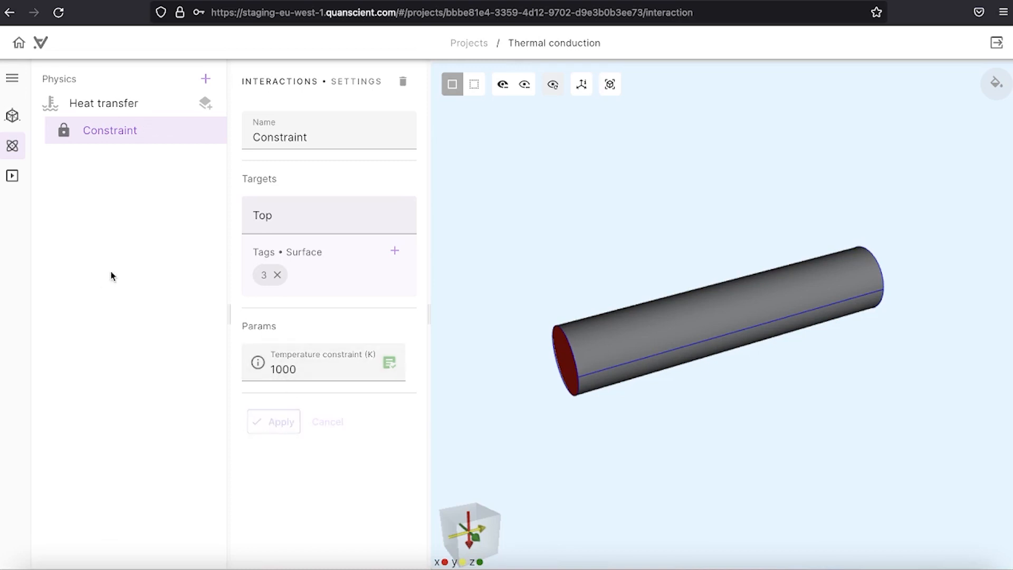
Step: Add Constraint 2 fixing the Bottom surface at 300 K and apply it
click(204, 103)
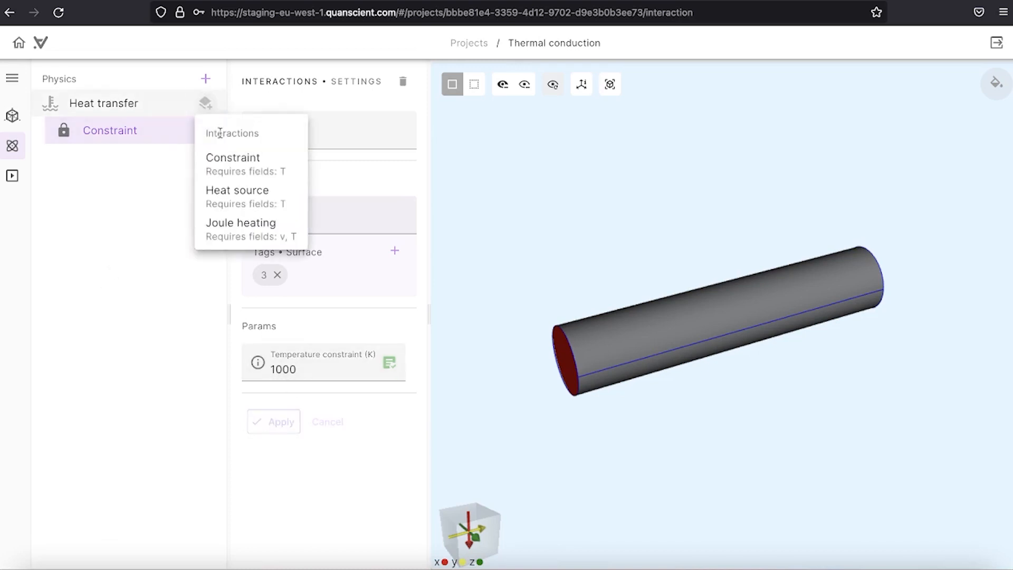
click(232, 157)
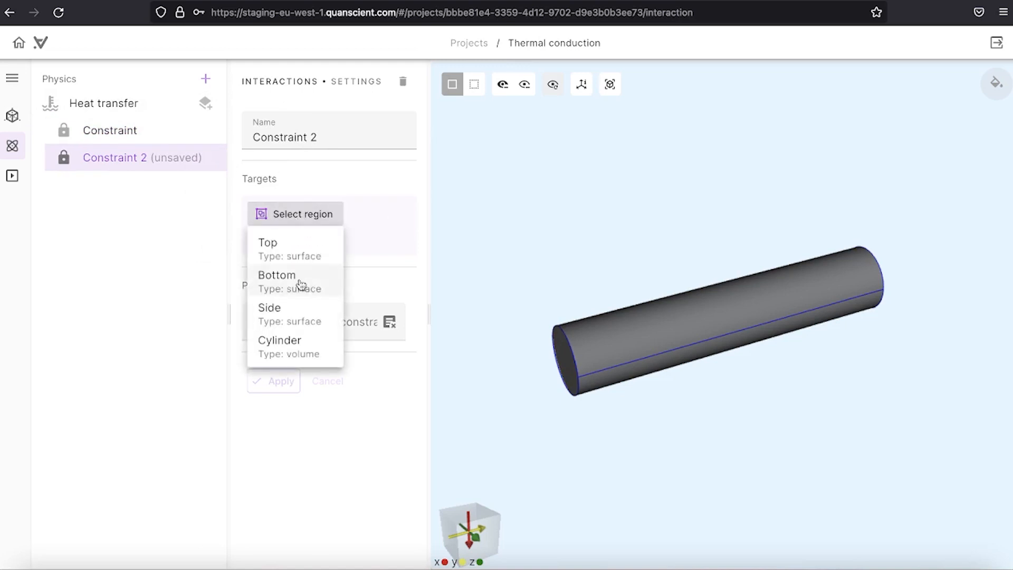
click(277, 275)
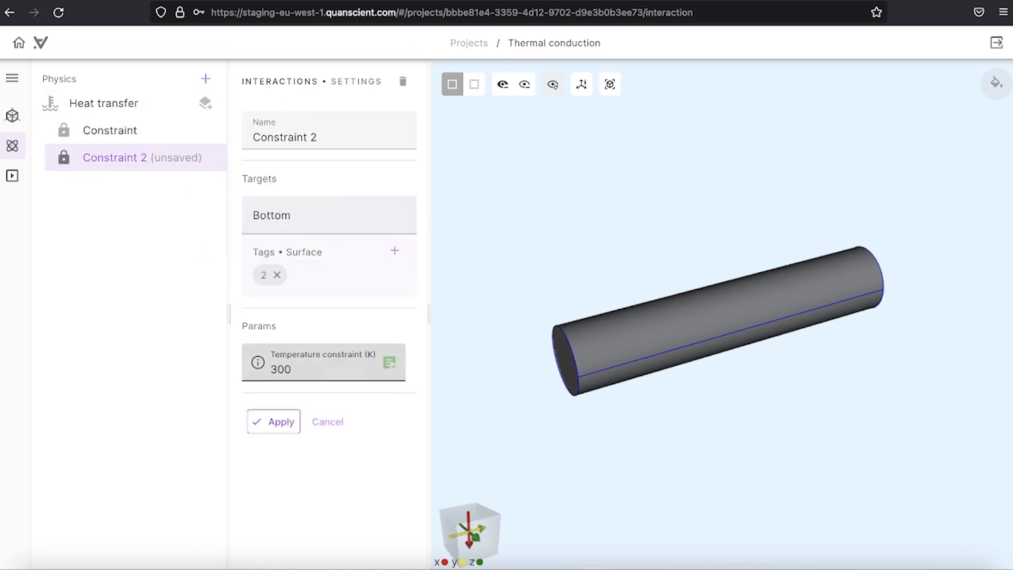
click(277, 422)
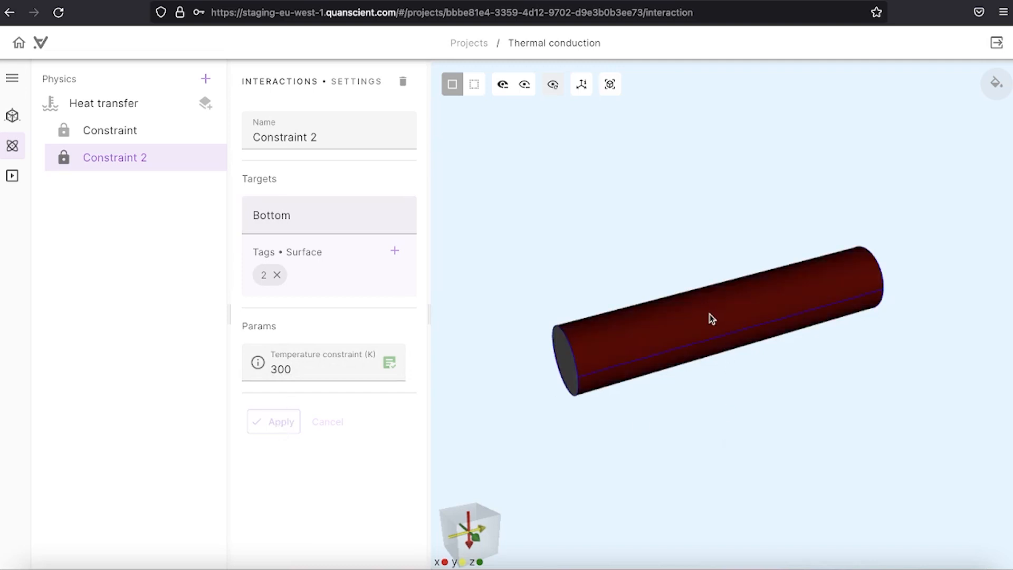
mouse_move(718, 340)
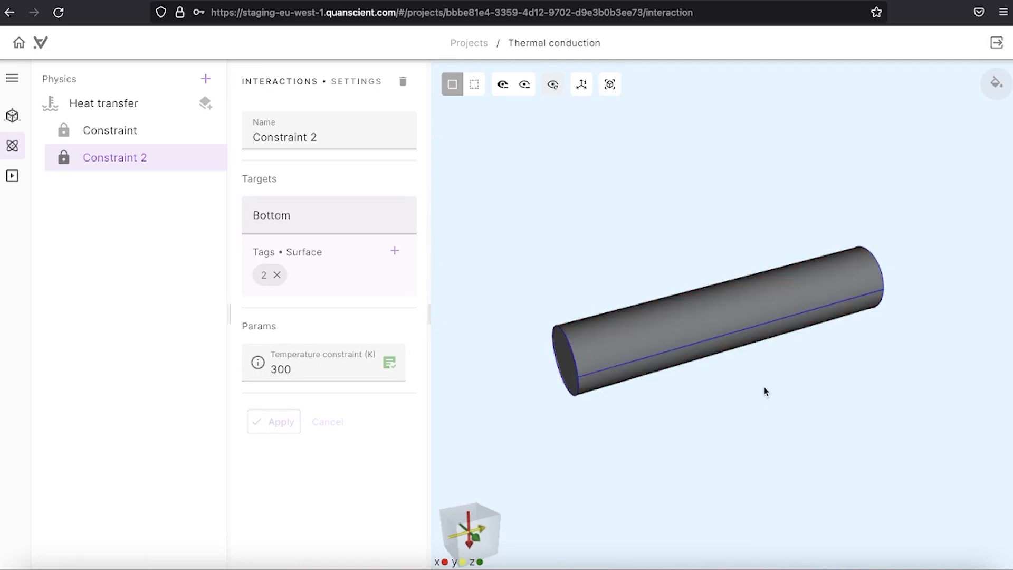
mouse_move(652, 323)
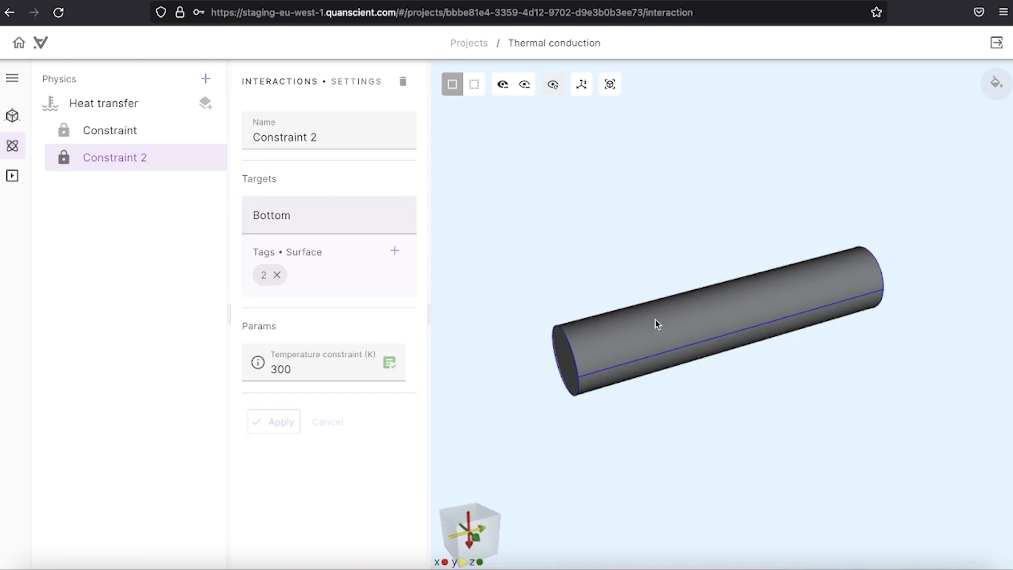
click(707, 339)
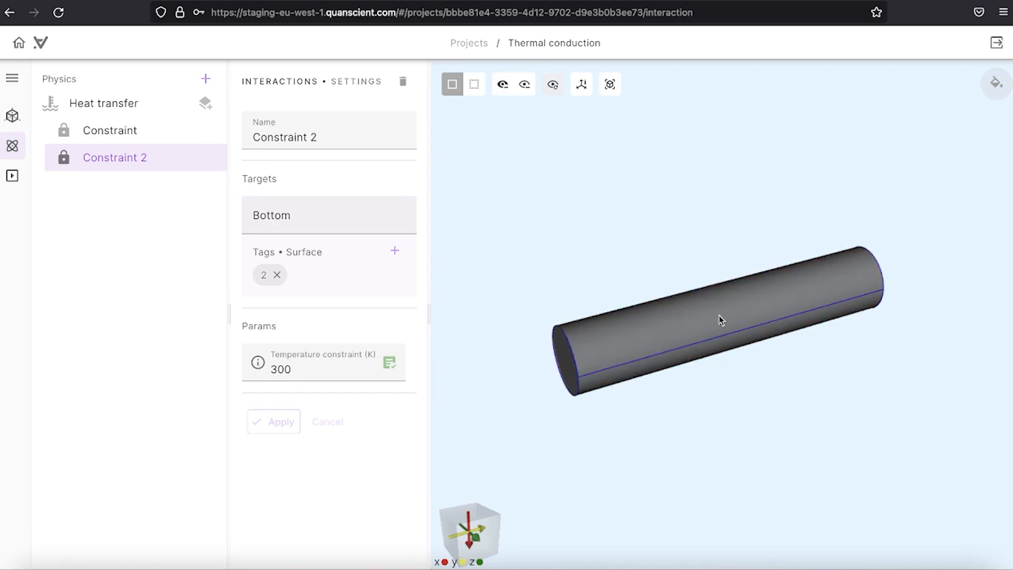
mouse_move(594, 272)
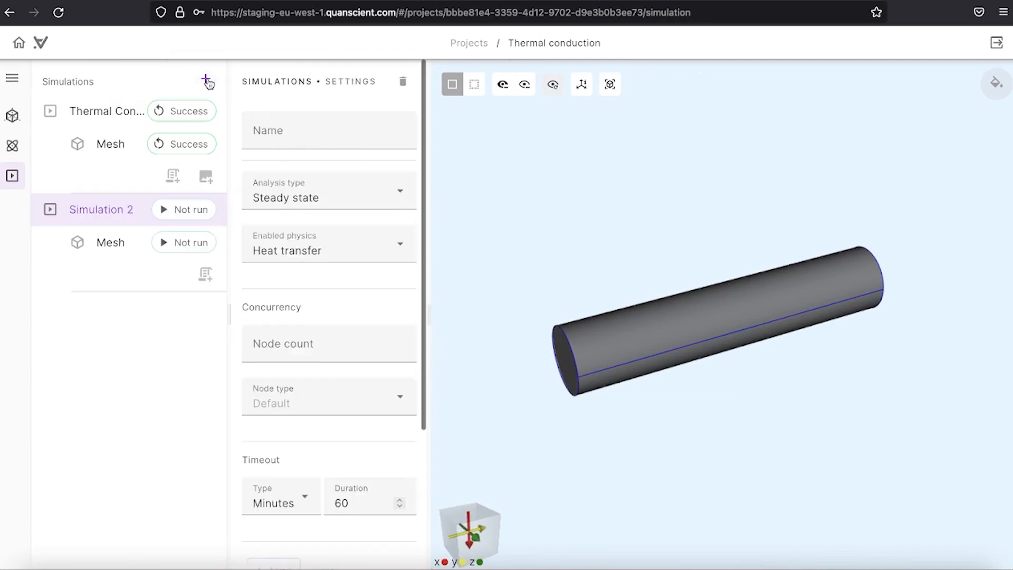
mouse_move(127, 250)
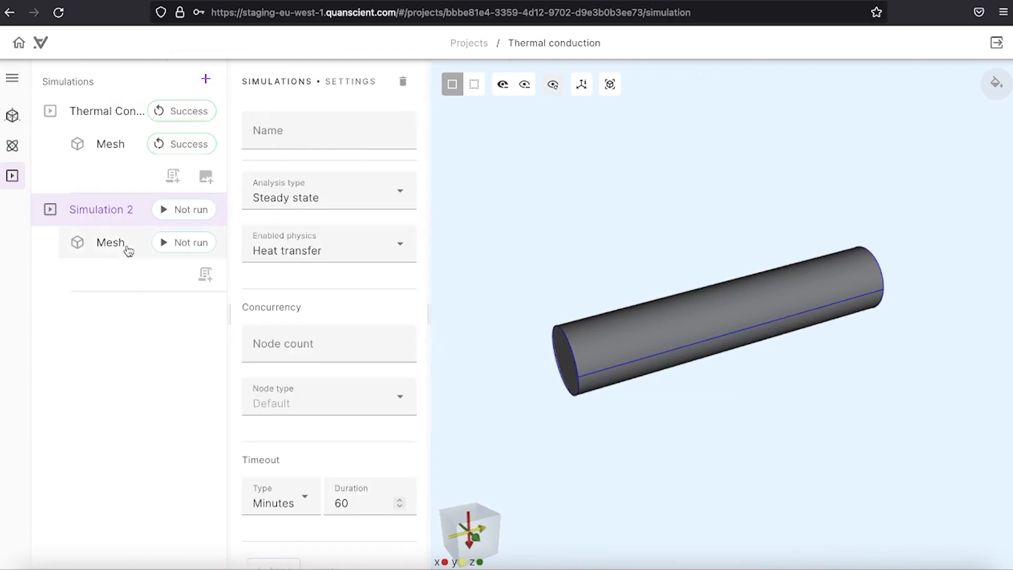
Step: Set Simulation 2's mesh to Expert settings with scale factor 0.2 and start meshing
click(110, 243)
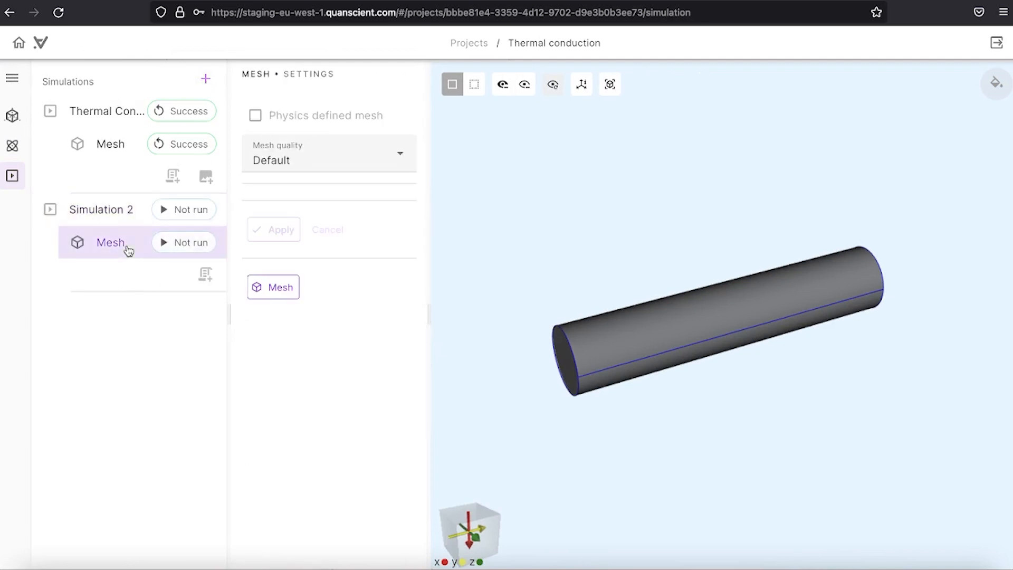
click(329, 153)
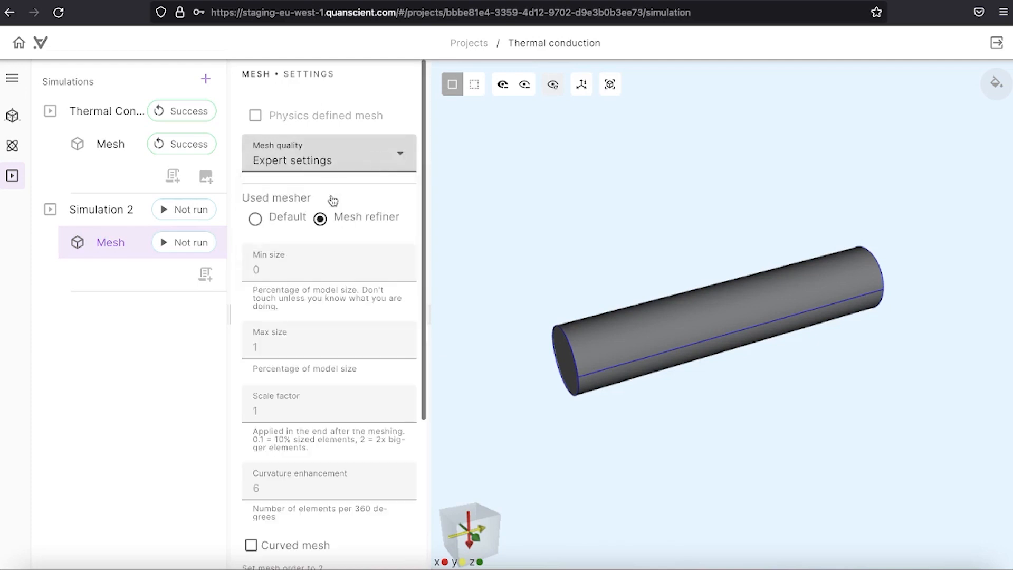
text(0.2)
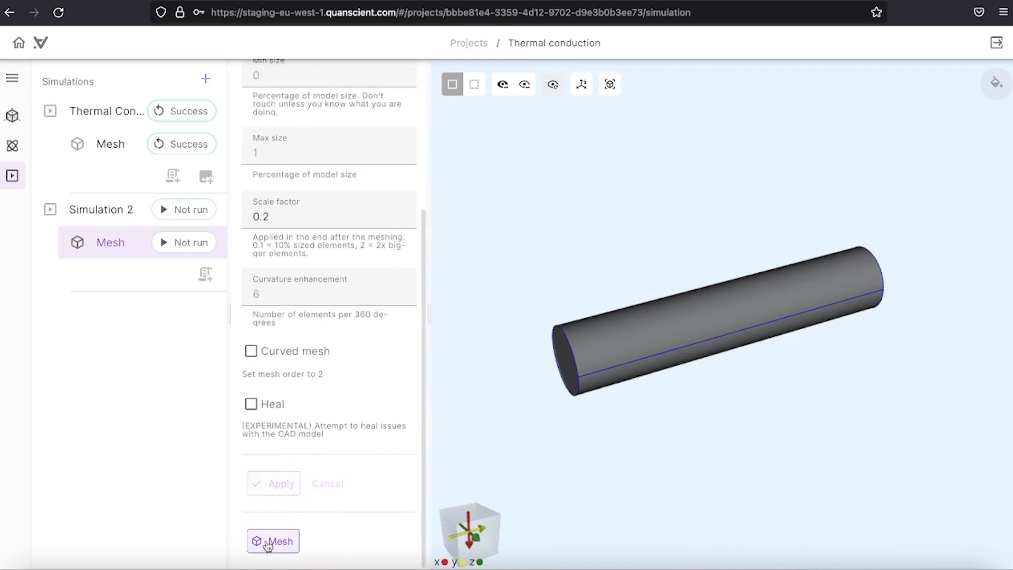
click(273, 541)
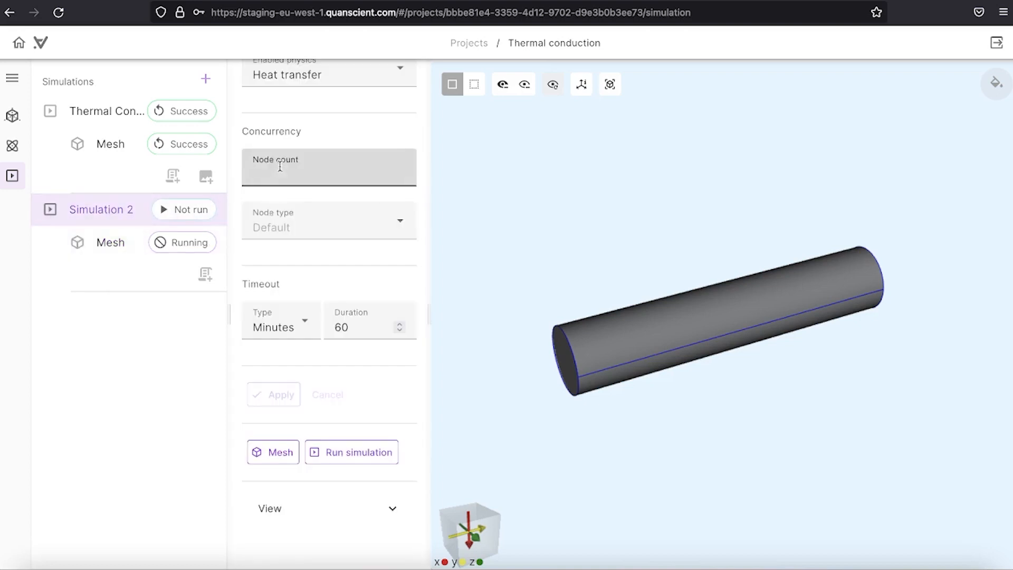
Step: Assign one '1 CPU, 16 GB - 2nd gen' compute node to Simulation 2 and apply
click(328, 220)
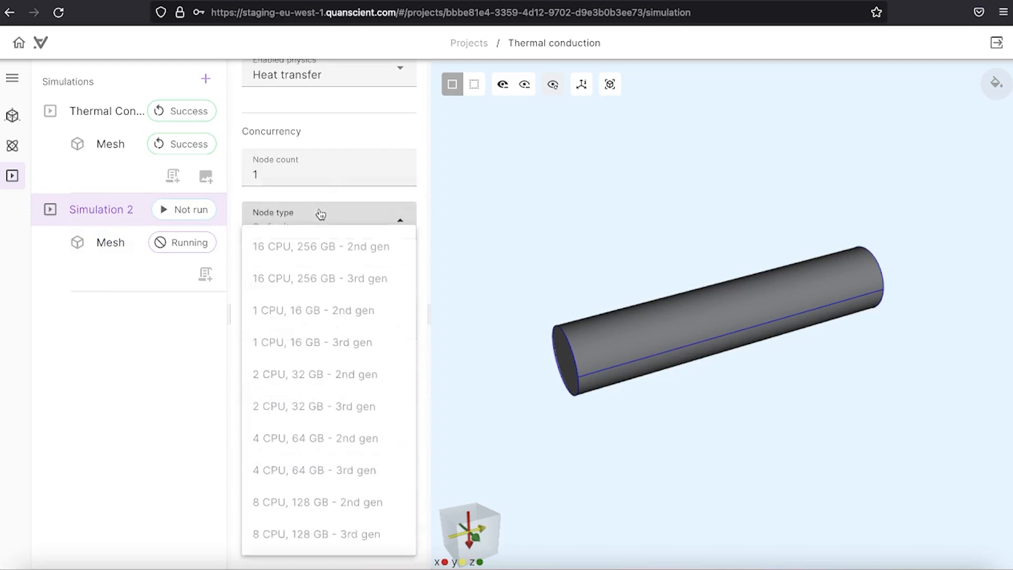
click(314, 310)
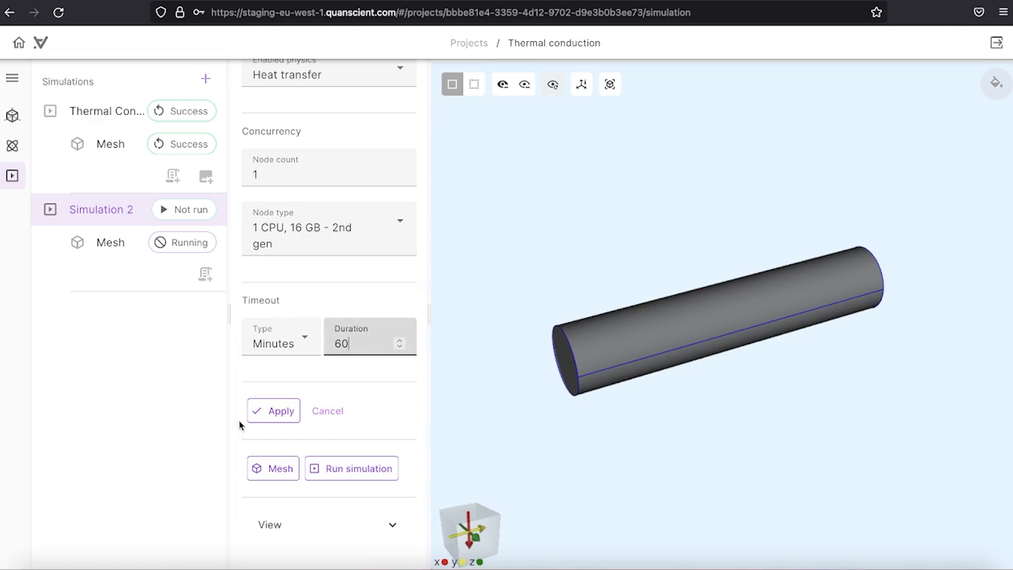
click(273, 411)
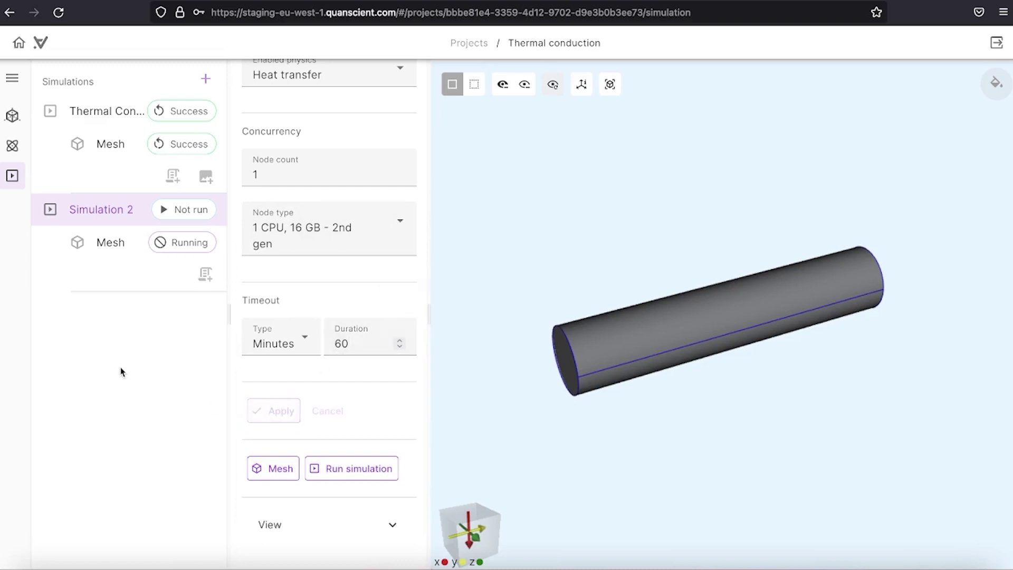
mouse_move(122, 284)
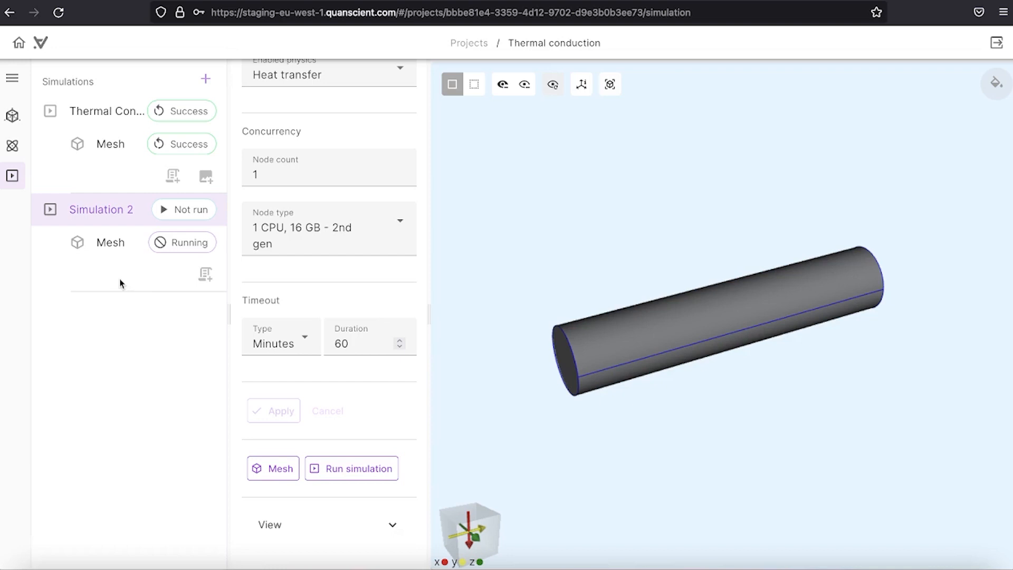
mouse_move(104, 291)
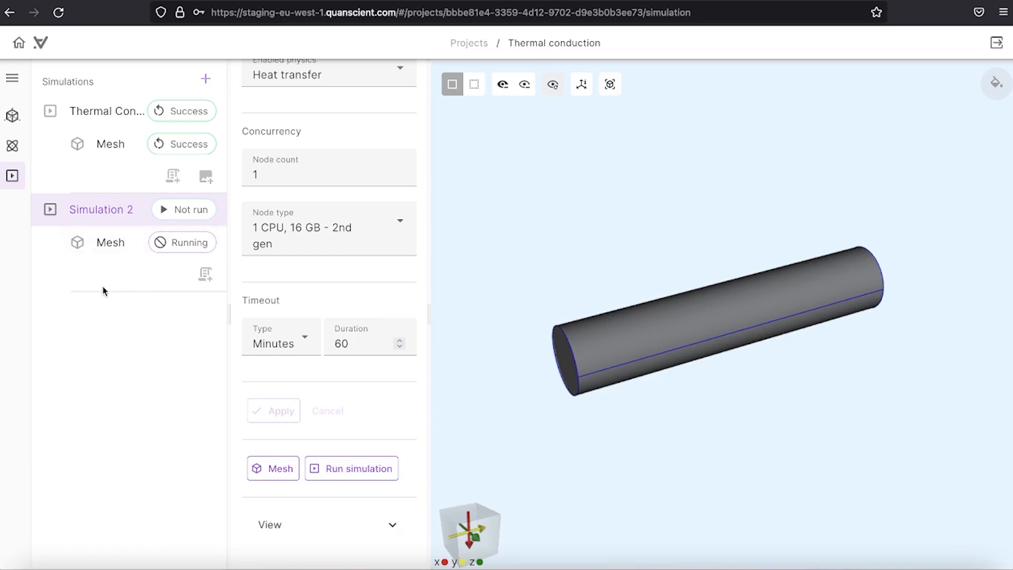
mouse_move(105, 128)
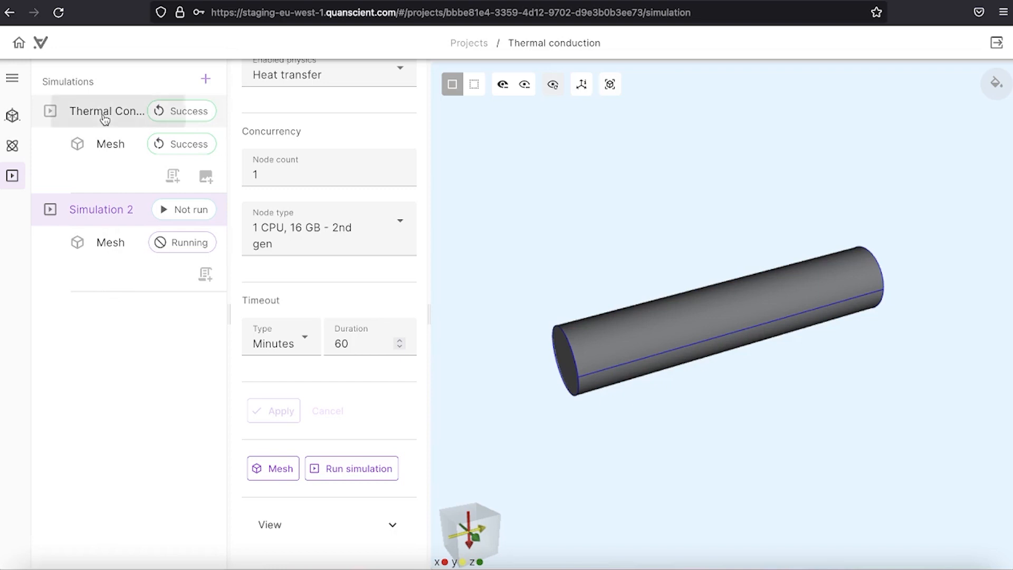
Step: Add Visualization 1 to the finished Thermal Conduction simulation showing layer T with the 2hot colour scheme
click(106, 111)
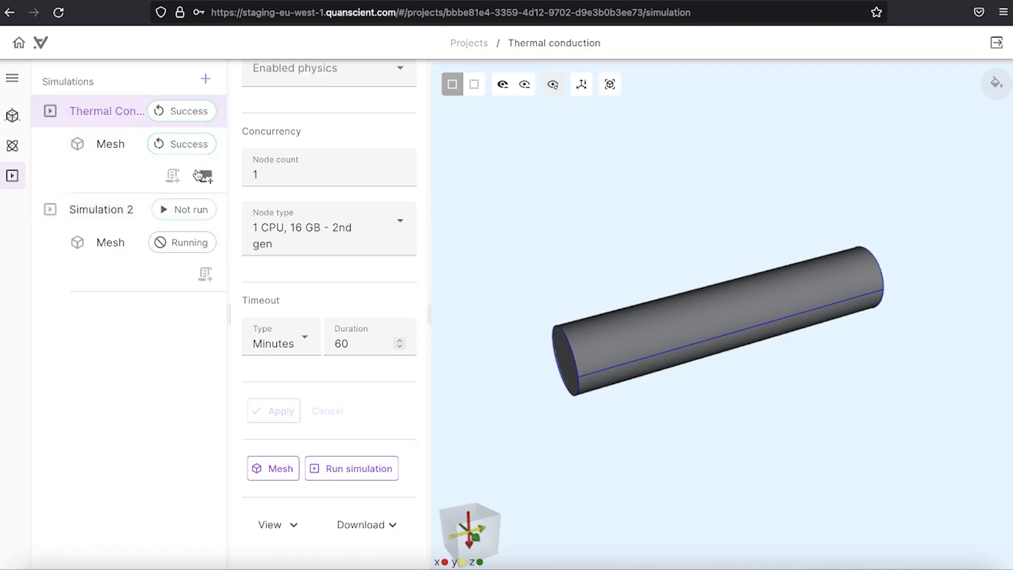
click(202, 175)
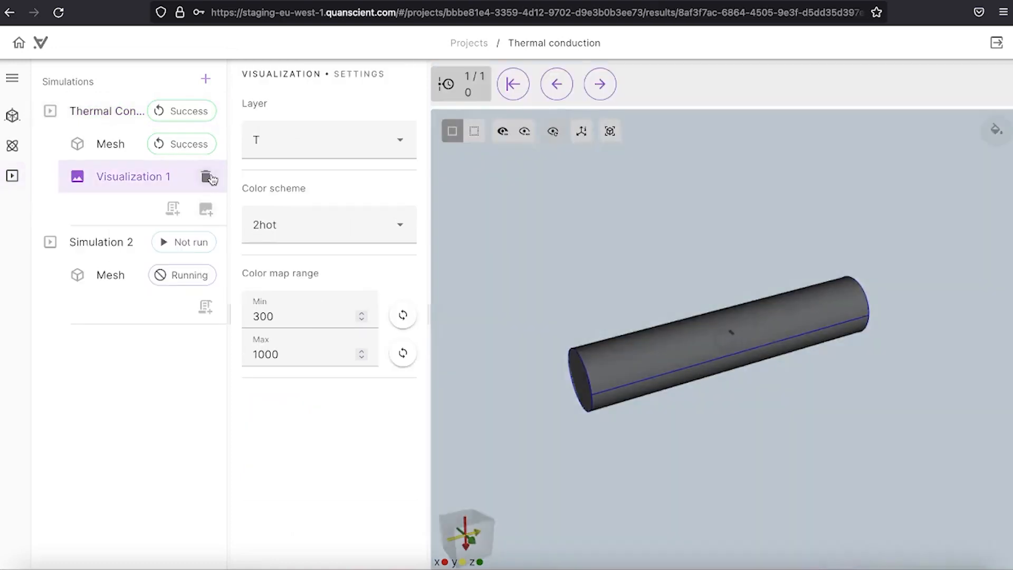
click(208, 177)
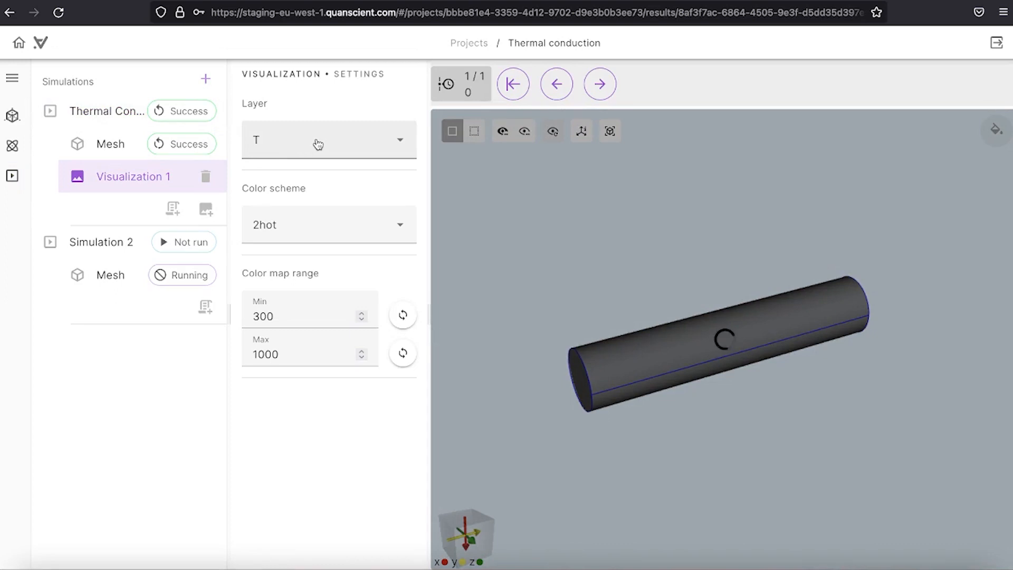
click(319, 142)
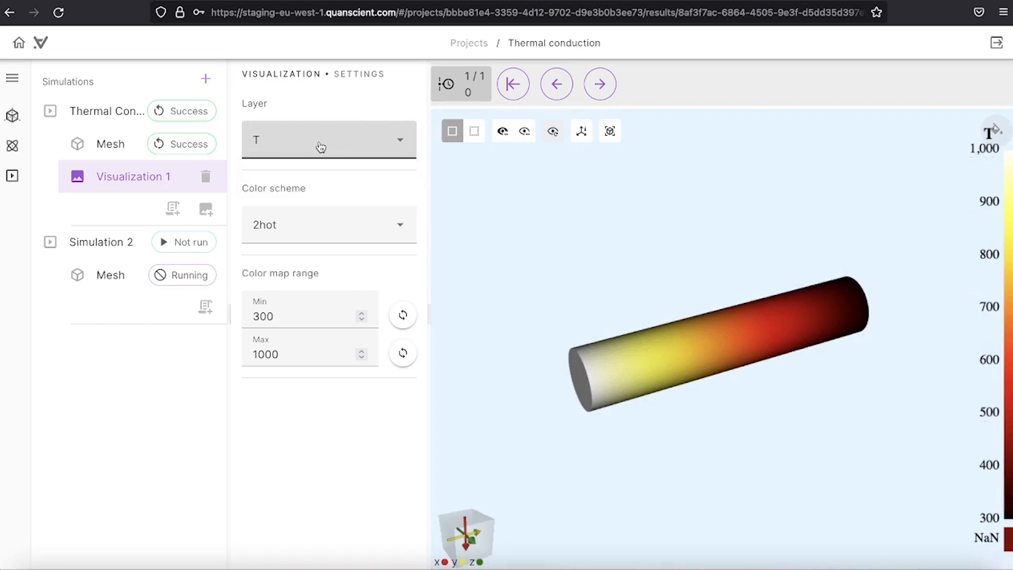
click(328, 225)
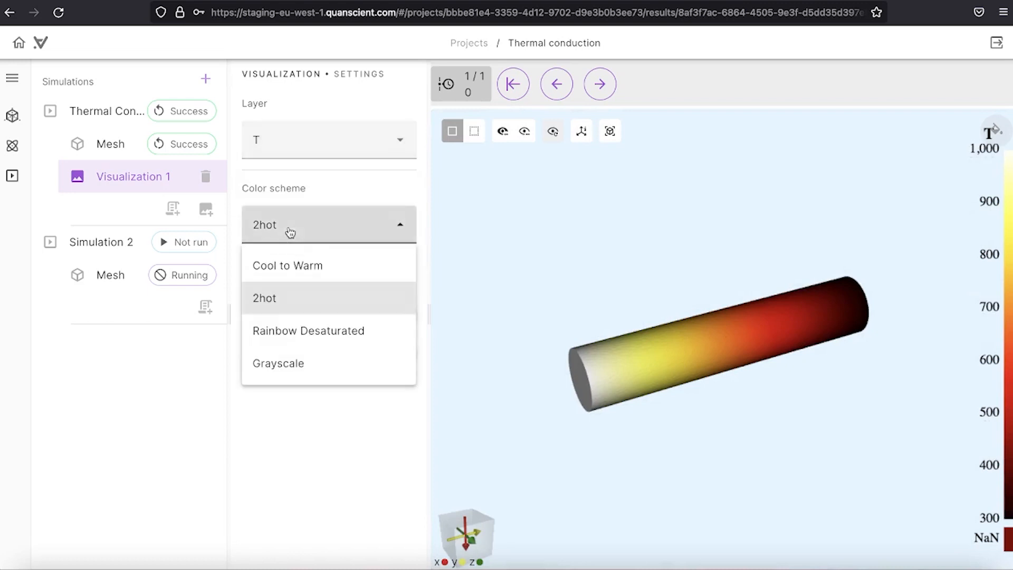